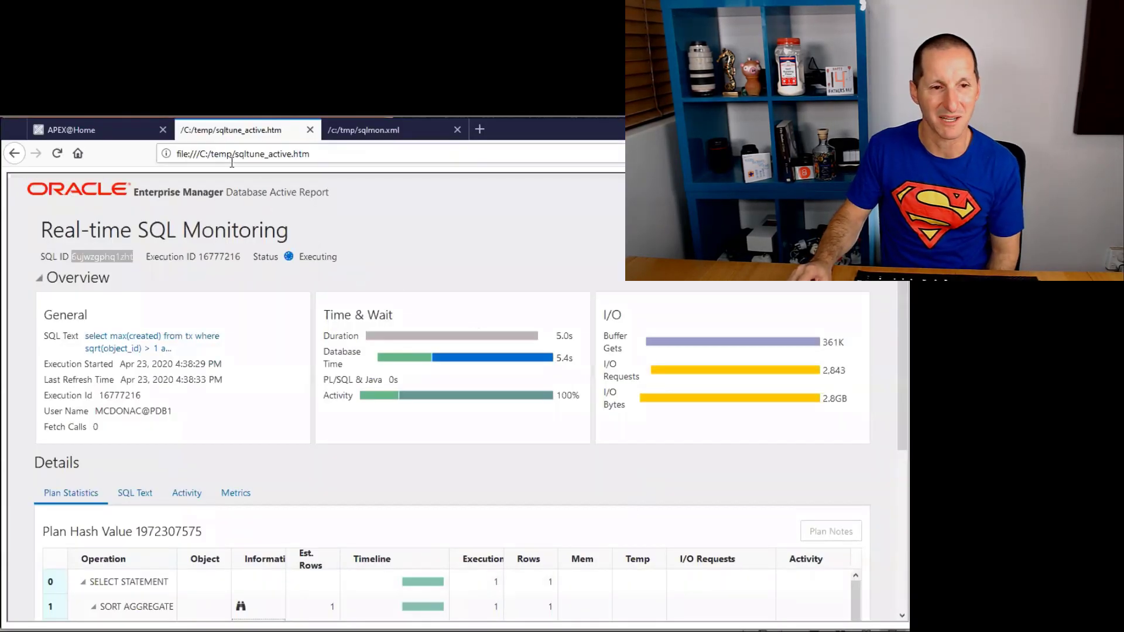
mouse_move(461, 473)
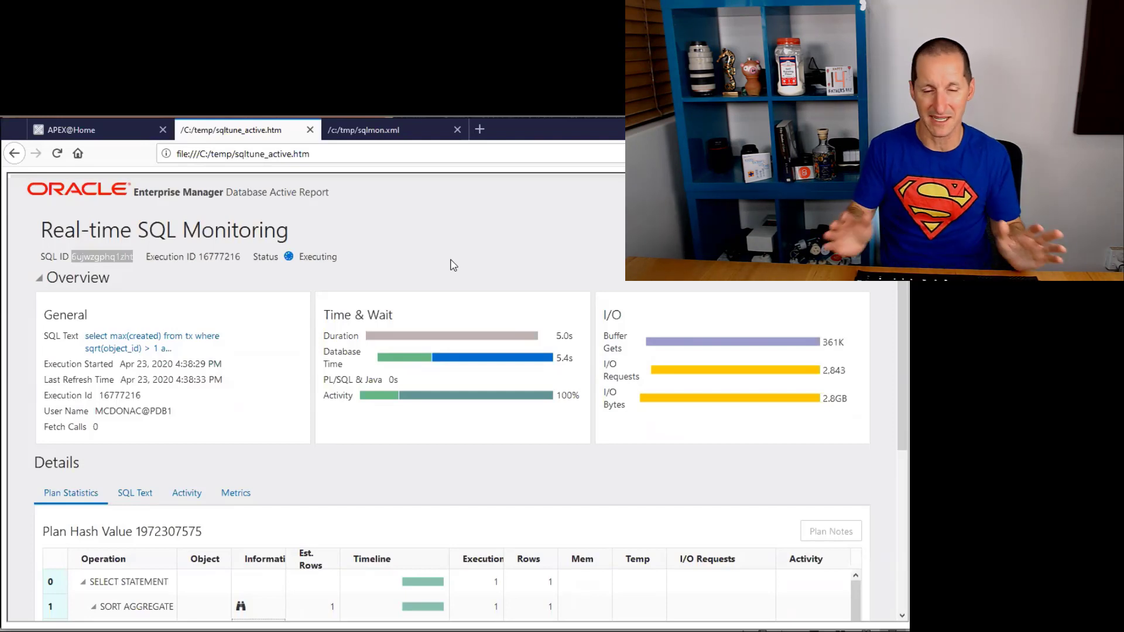
mouse_move(464, 241)
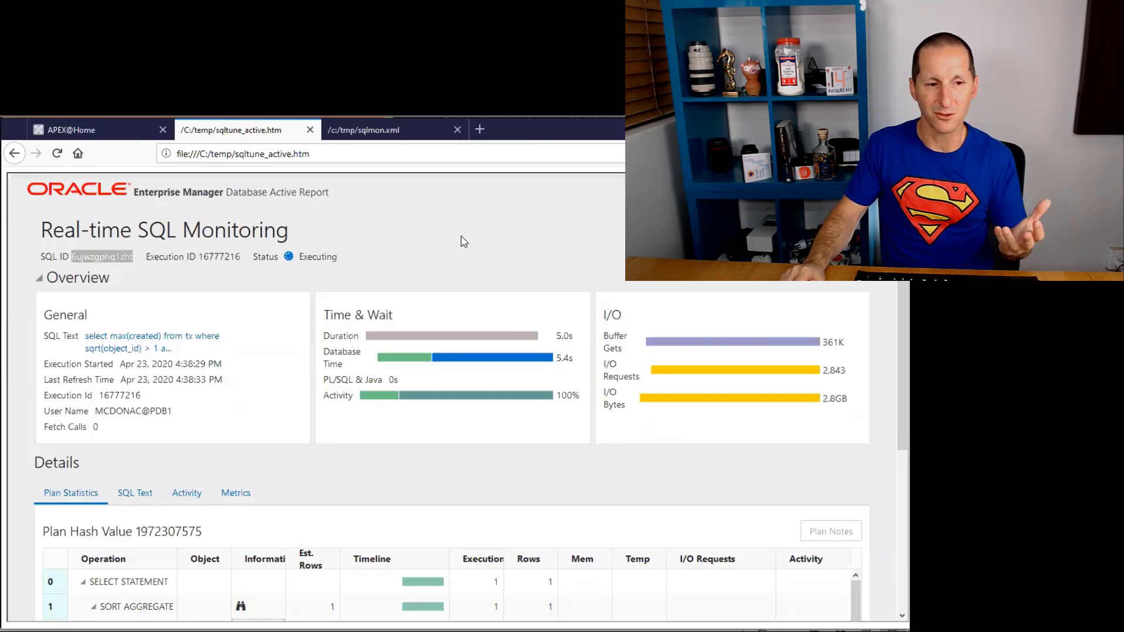
Step: Reveal the hash join's access predicates in the active report's plan and dismiss them
scroll("down", 3)
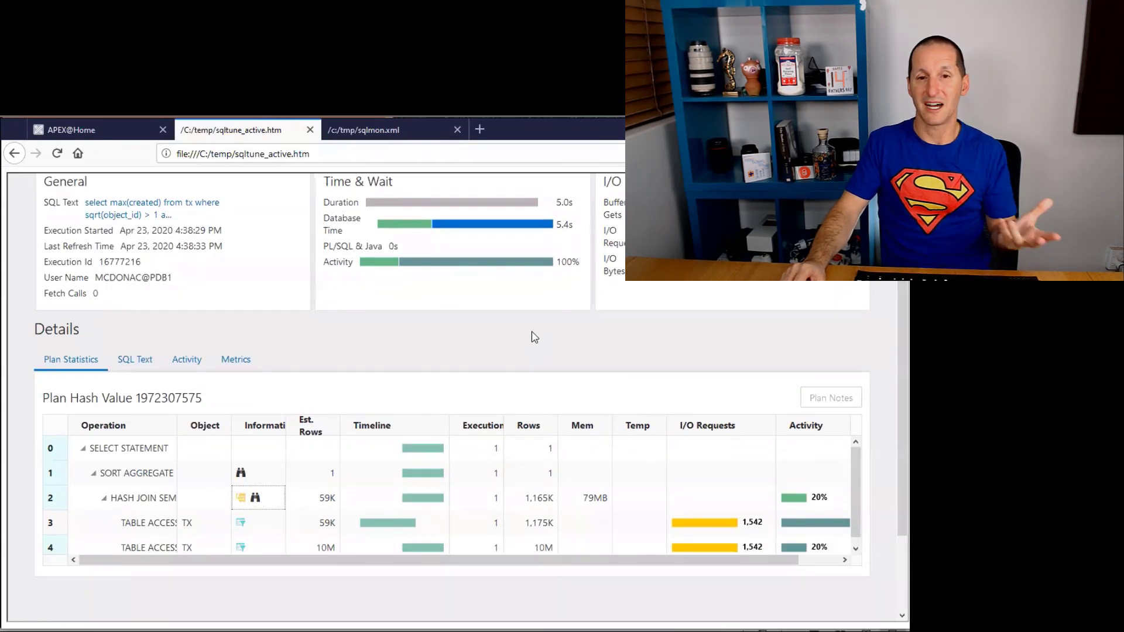
mouse_move(587, 339)
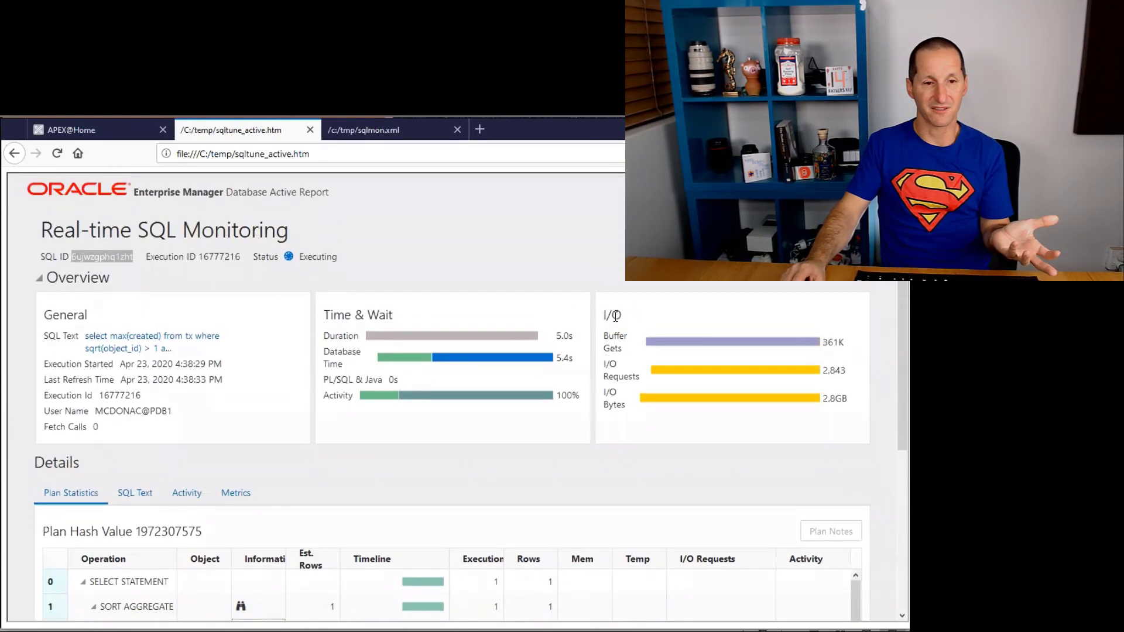
scroll("down", 3)
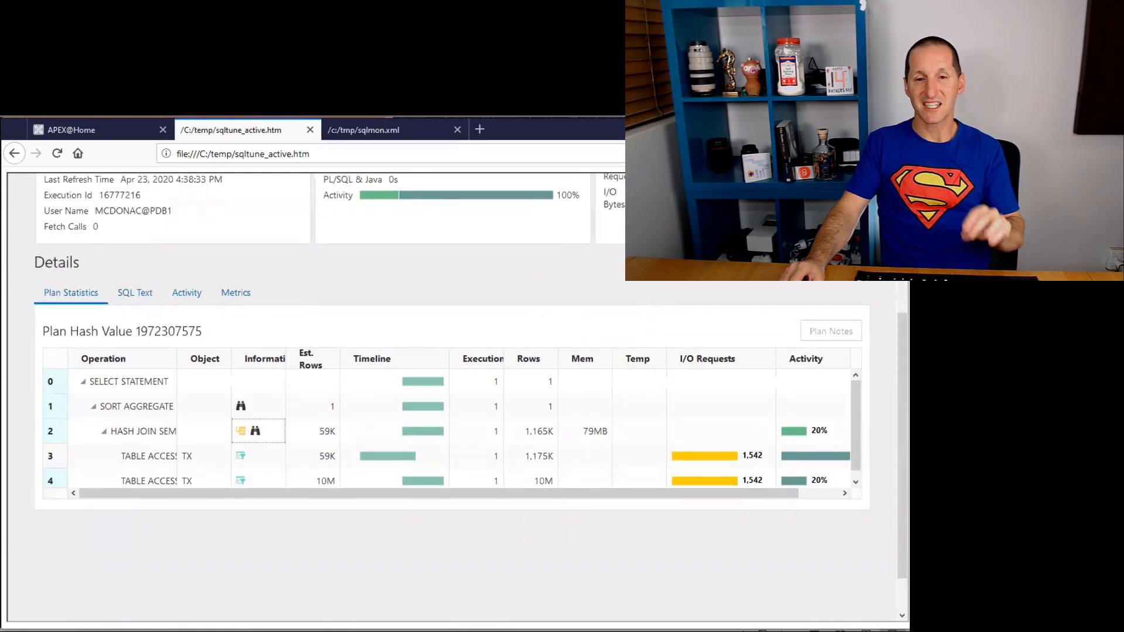
mouse_move(408, 260)
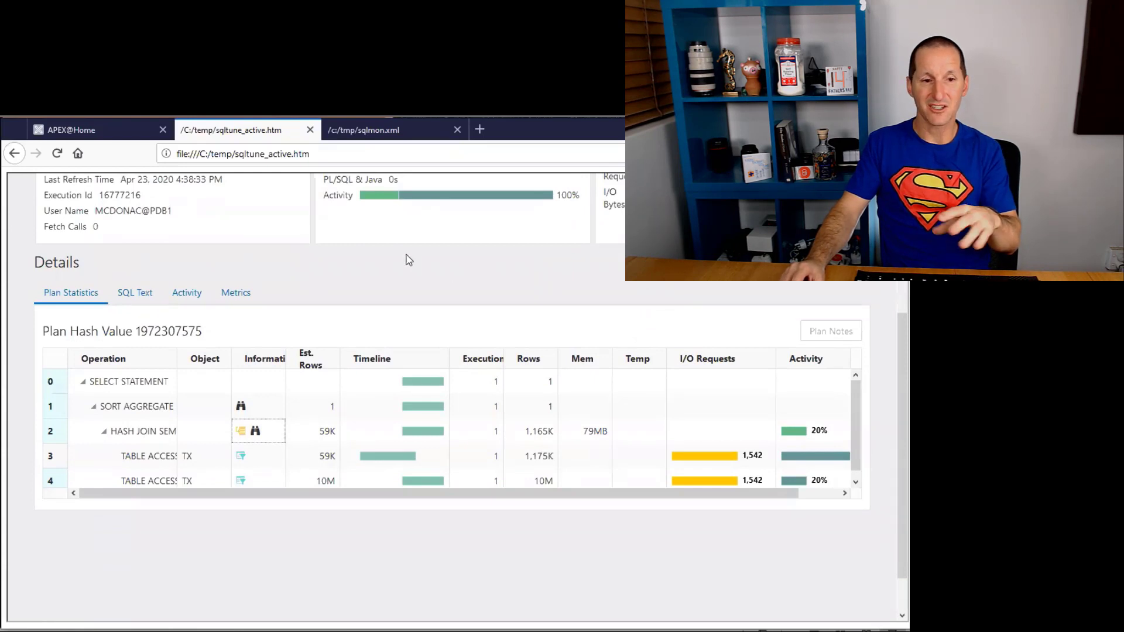
mouse_move(382, 199)
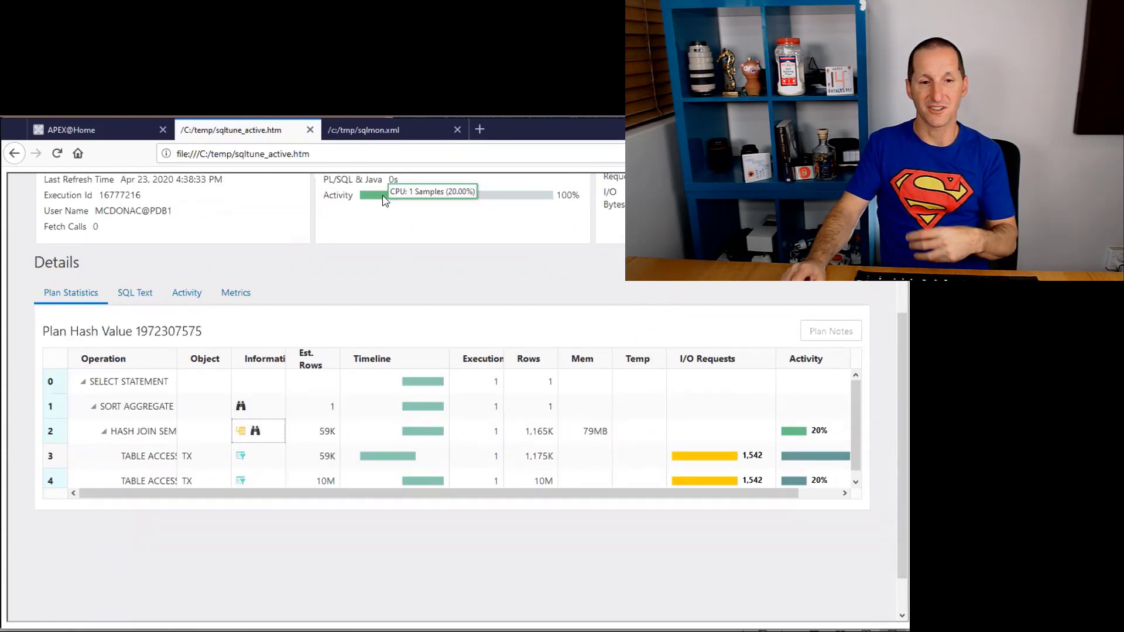
mouse_move(431, 374)
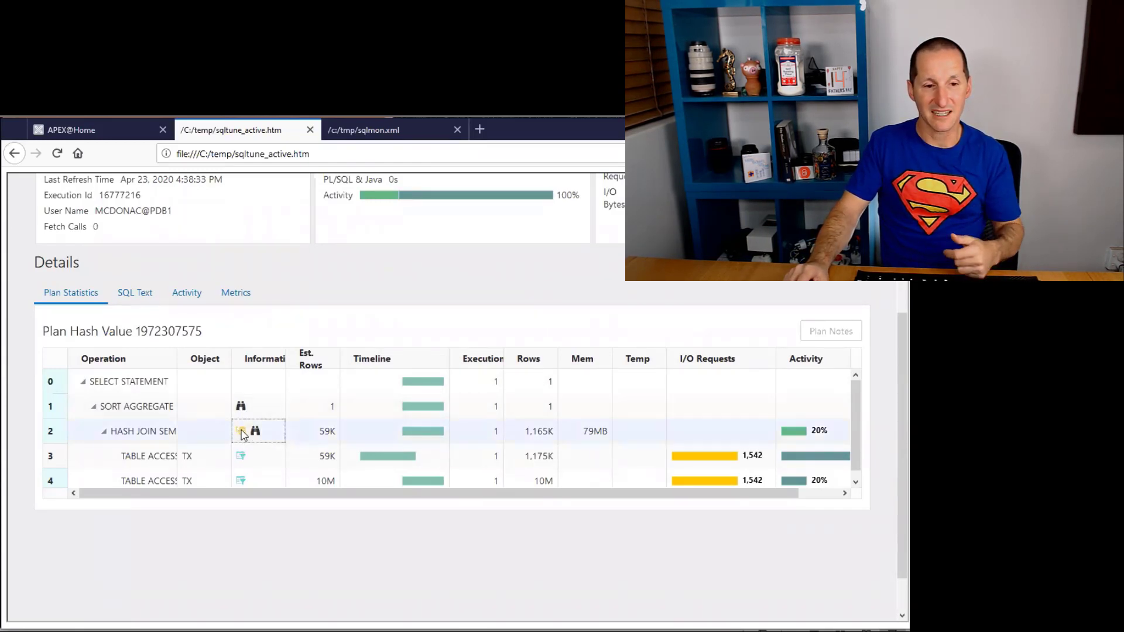
left_click(243, 431)
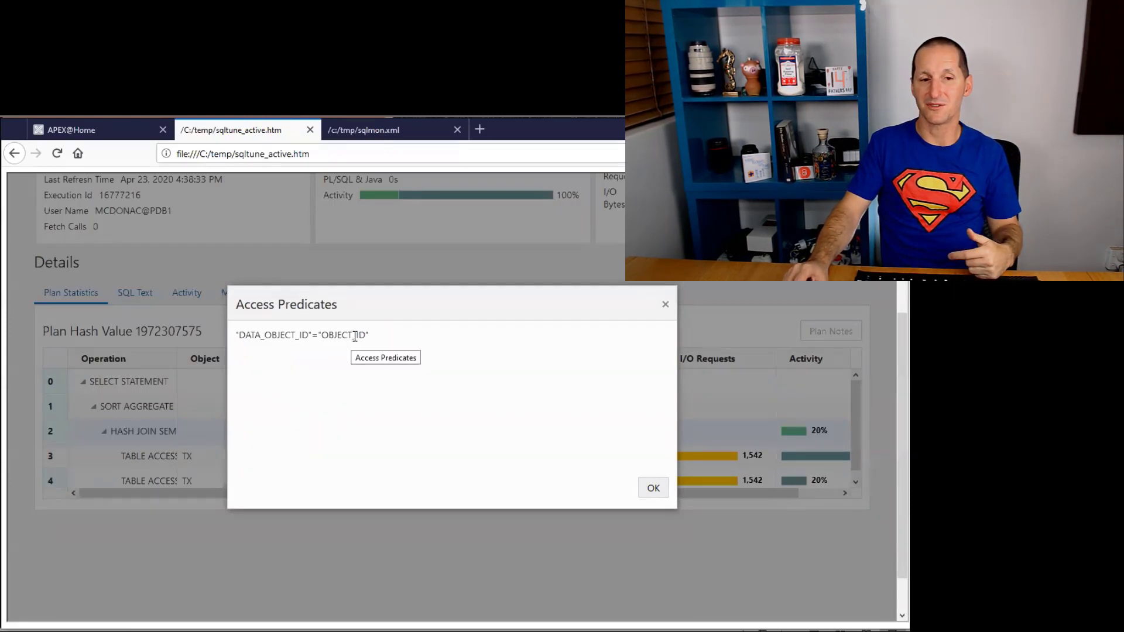
left_click(653, 487)
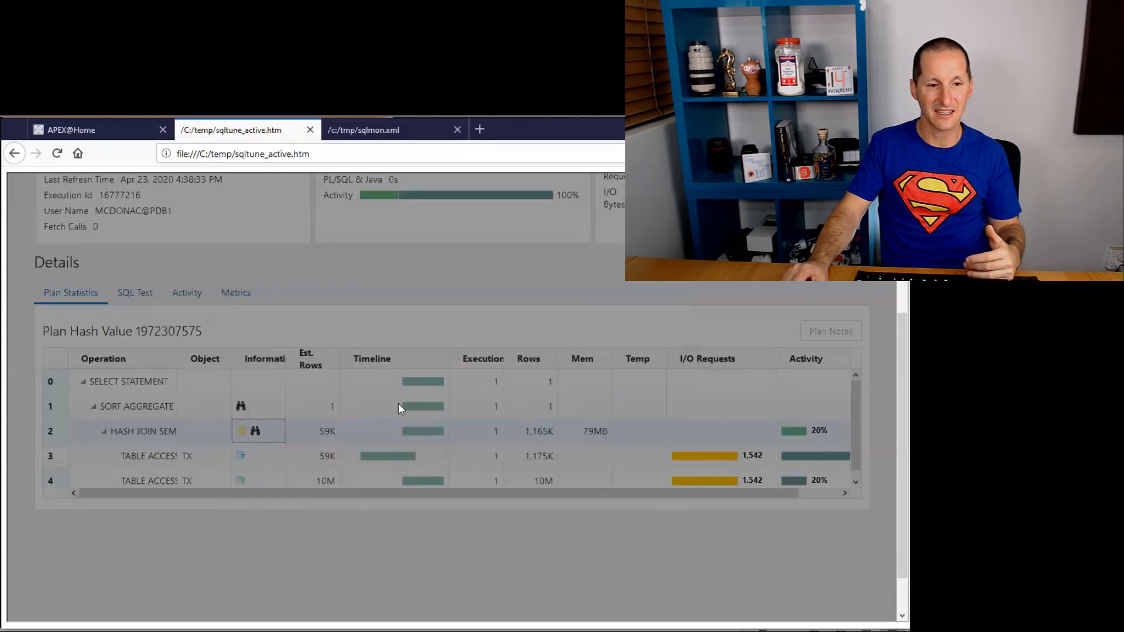
Step: Reveal the second table scan's filter predicates, dismiss them and return to the top
left_click(255, 431)
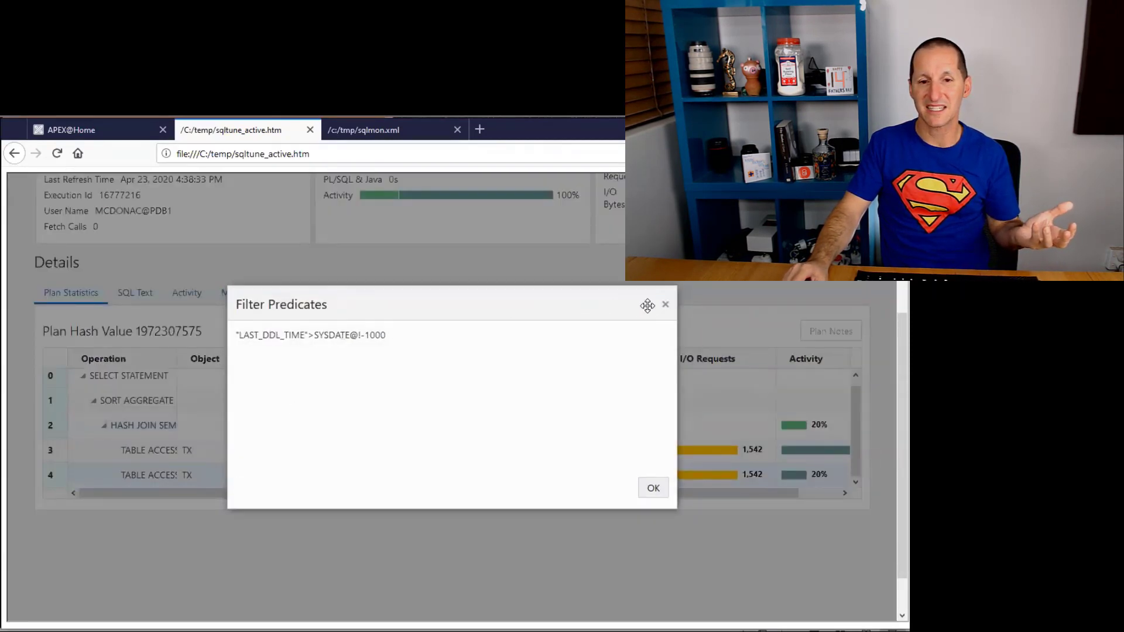
left_click(653, 486)
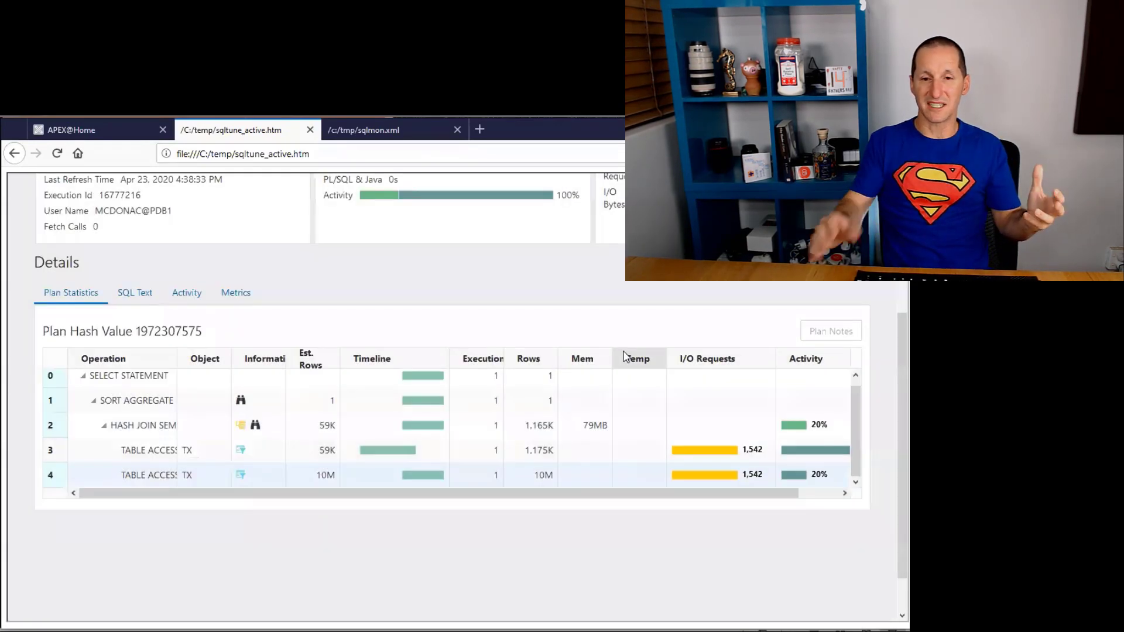
scroll("up", 3)
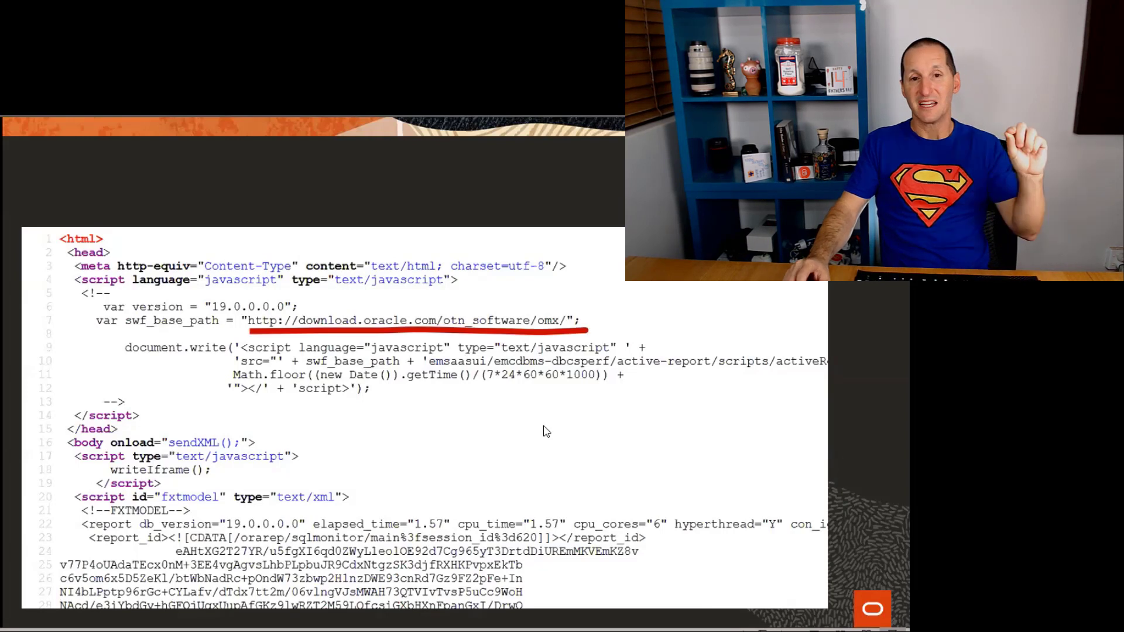
mouse_move(686, 559)
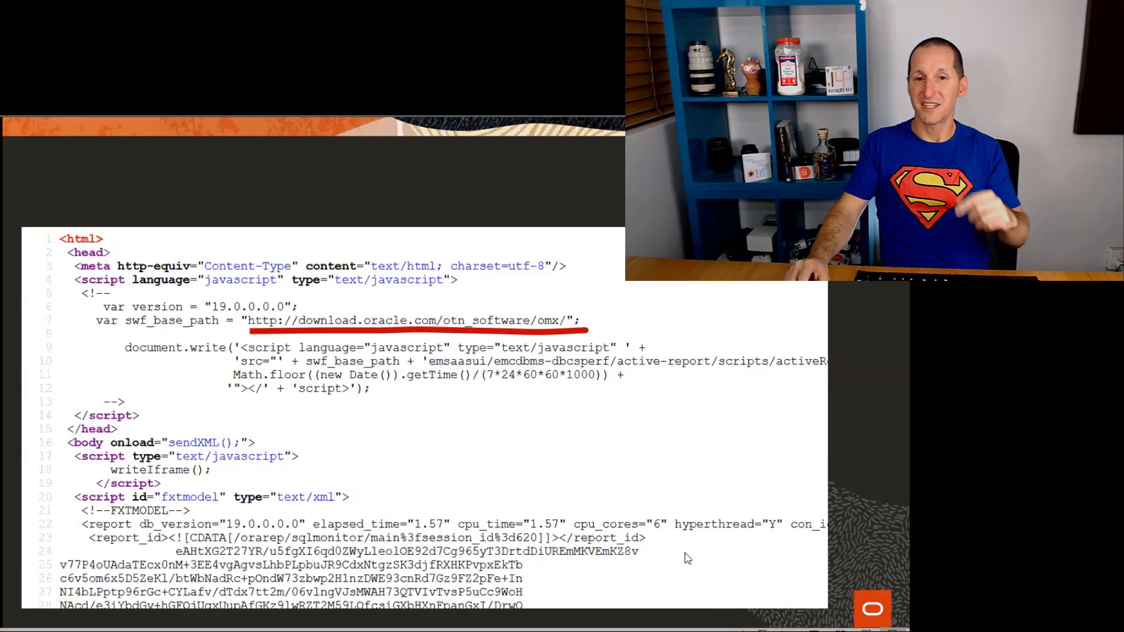
mouse_move(608, 414)
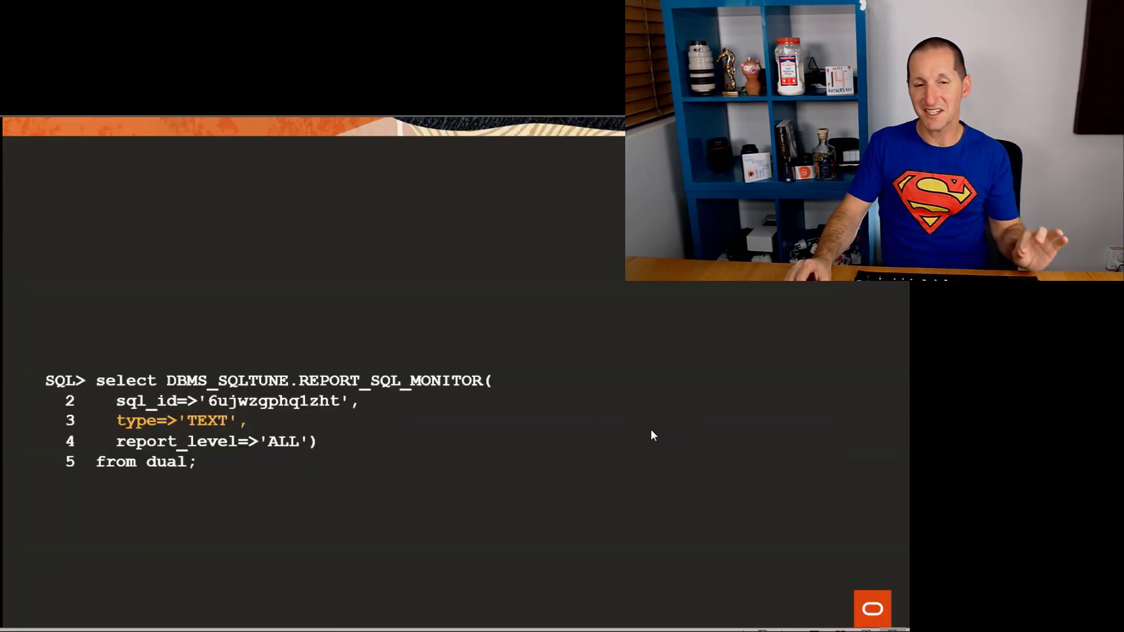
mouse_move(712, 418)
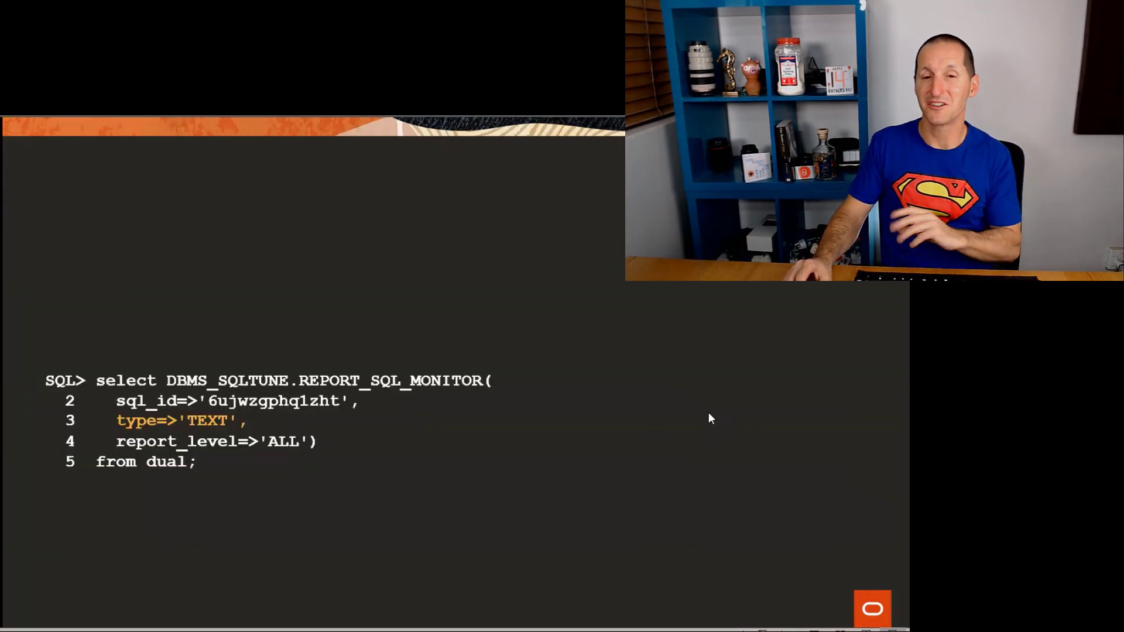
mouse_move(606, 387)
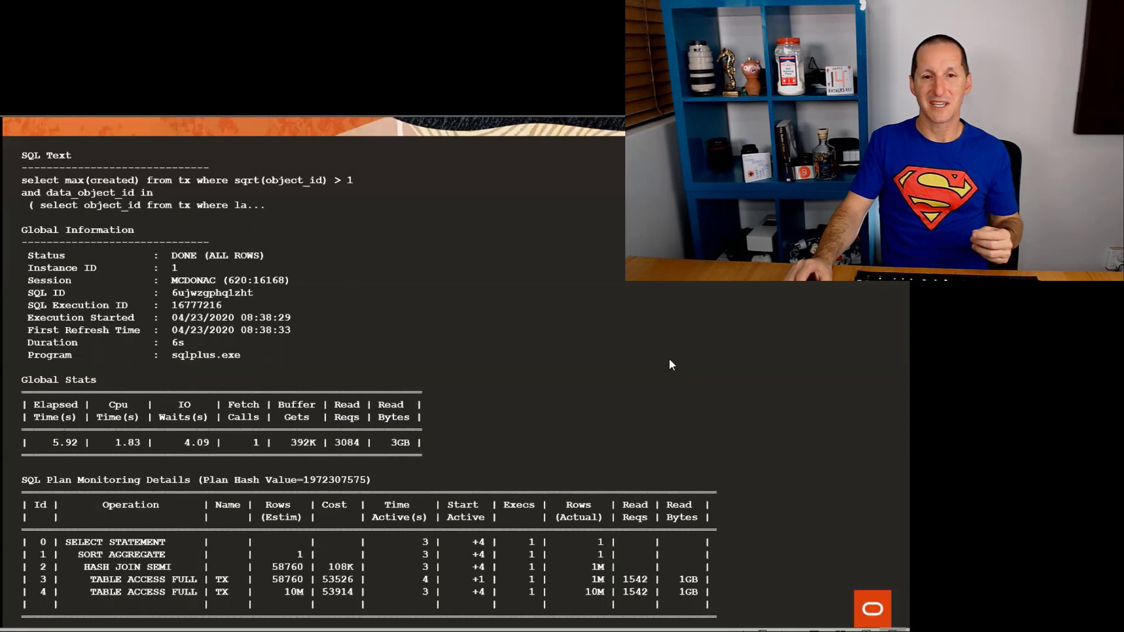
mouse_move(505, 403)
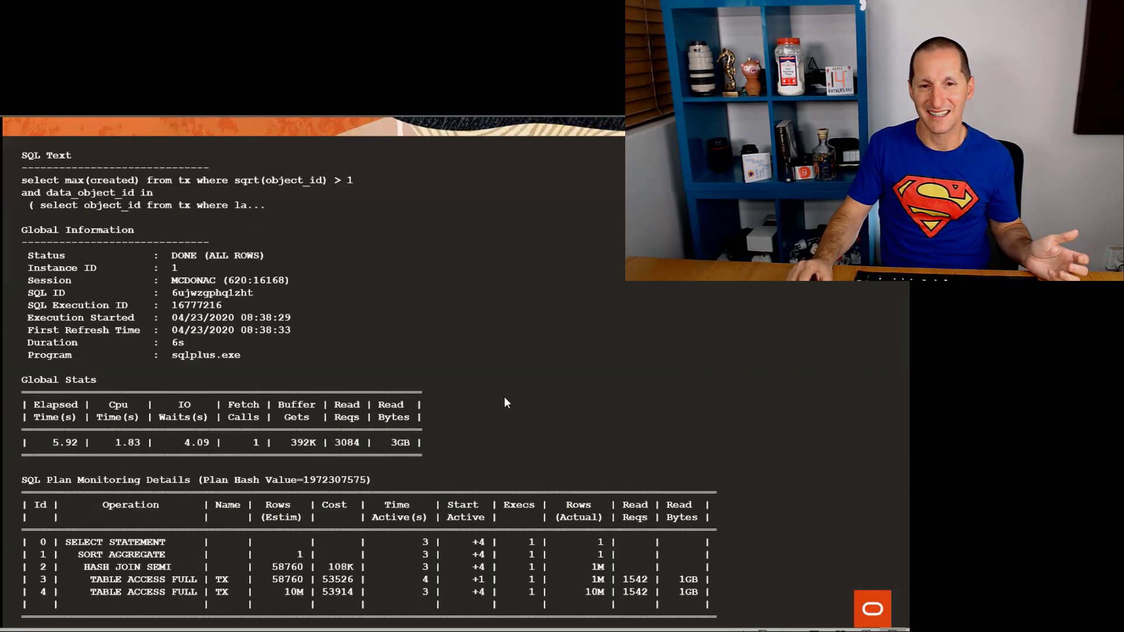
mouse_move(578, 383)
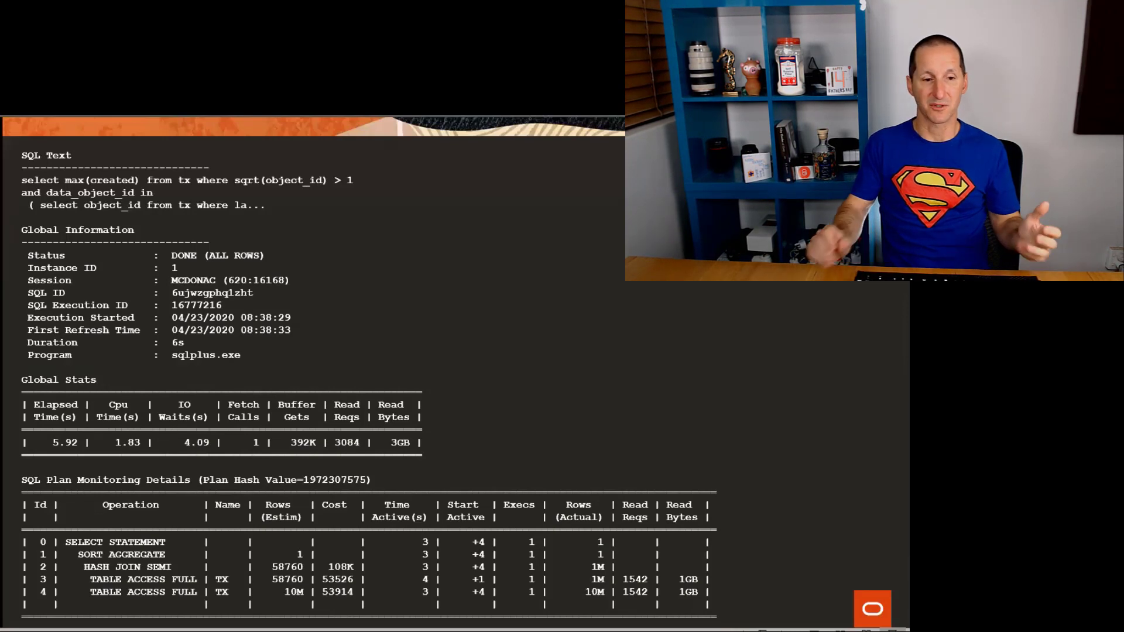
mouse_move(438, 447)
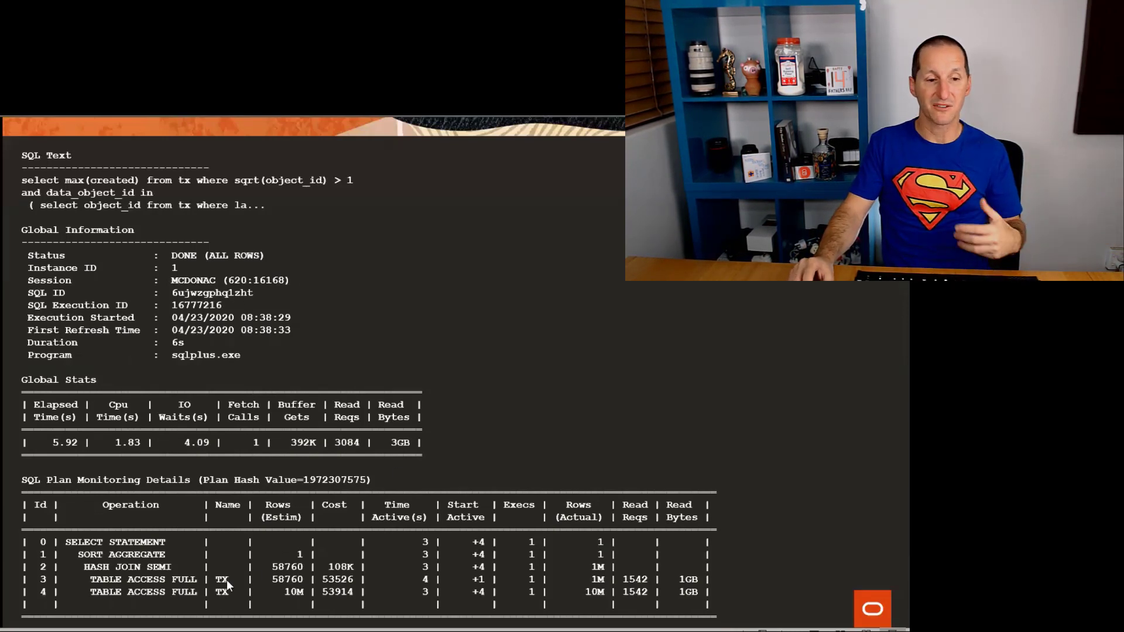
mouse_move(690, 346)
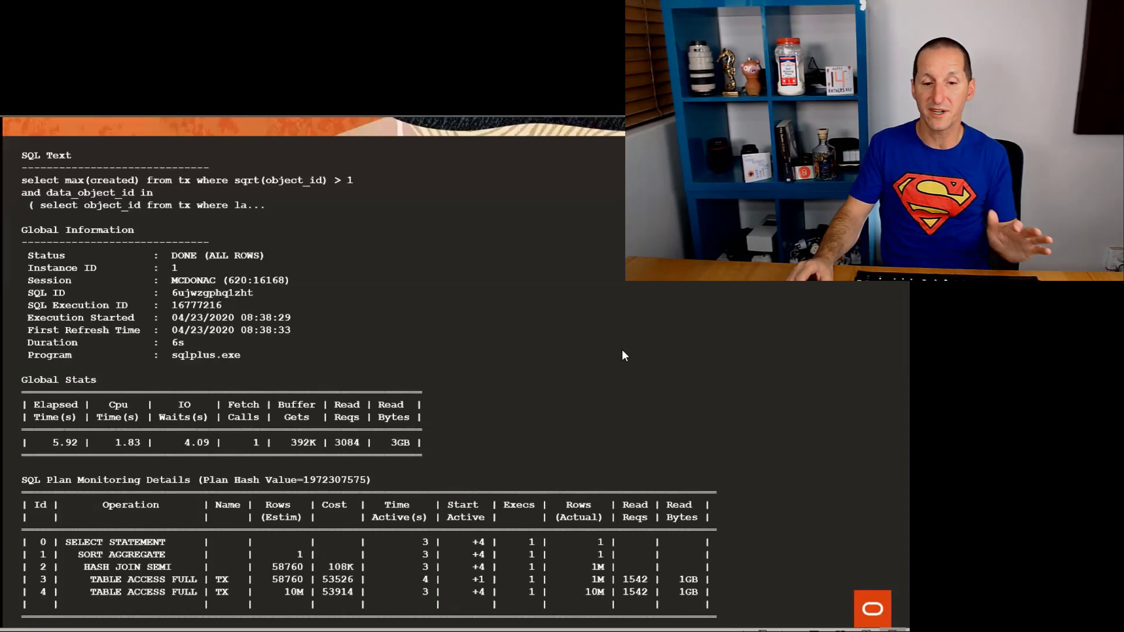
mouse_move(613, 383)
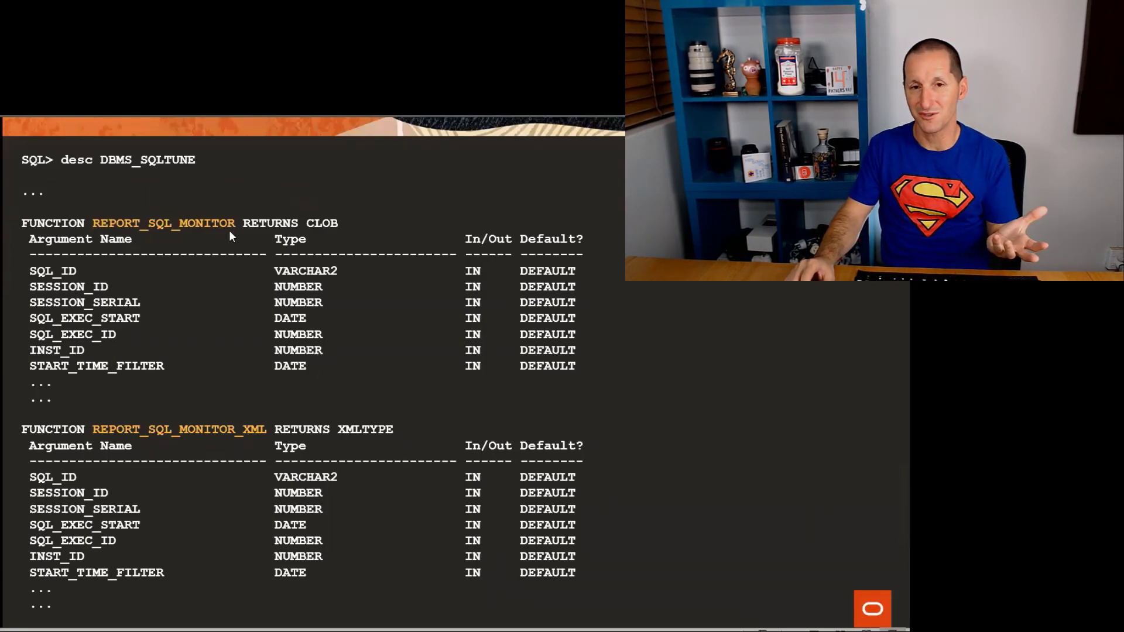
mouse_move(253, 442)
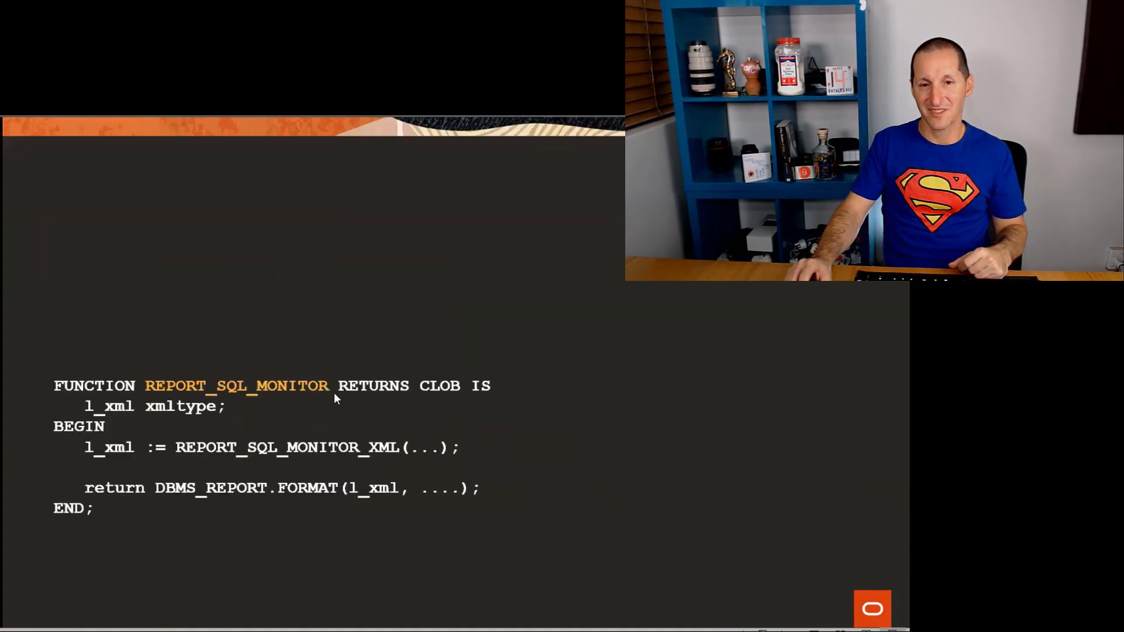
mouse_move(164, 466)
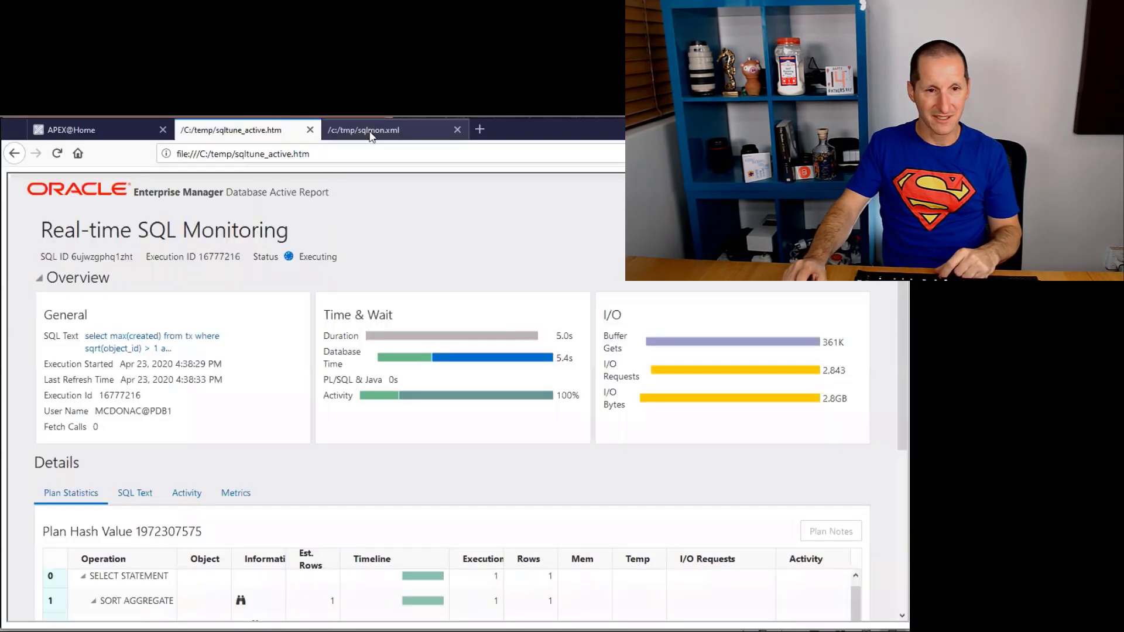
Step: View the raw sqlmon.xml tree down to the plan operations with their access and filter predicates
left_click(370, 128)
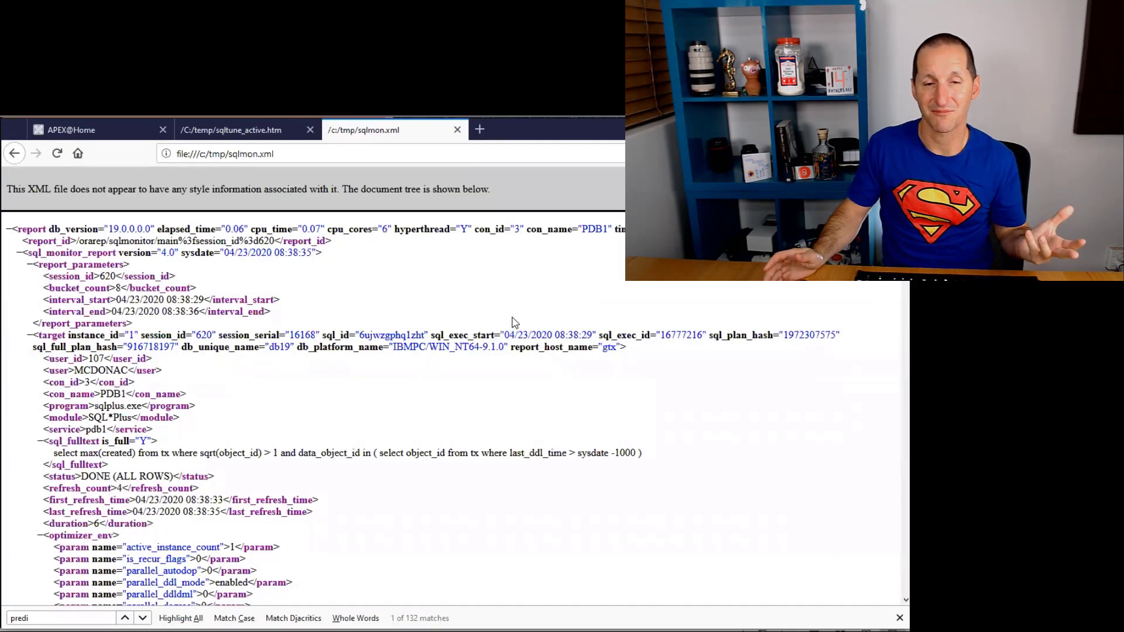
scroll("down", 3)
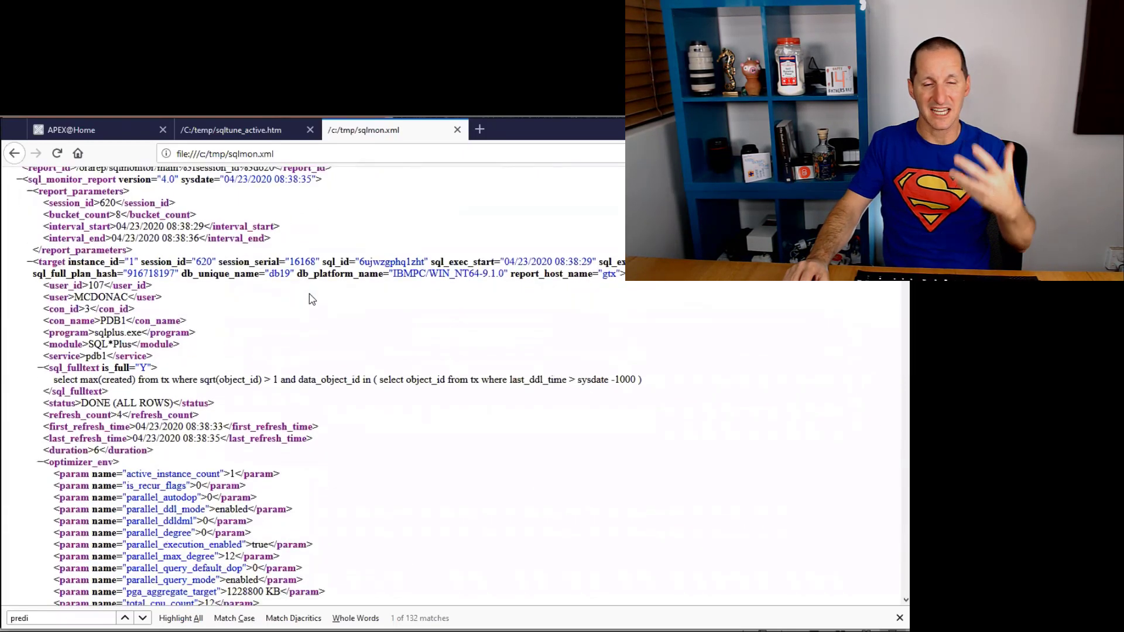
scroll("down", 3)
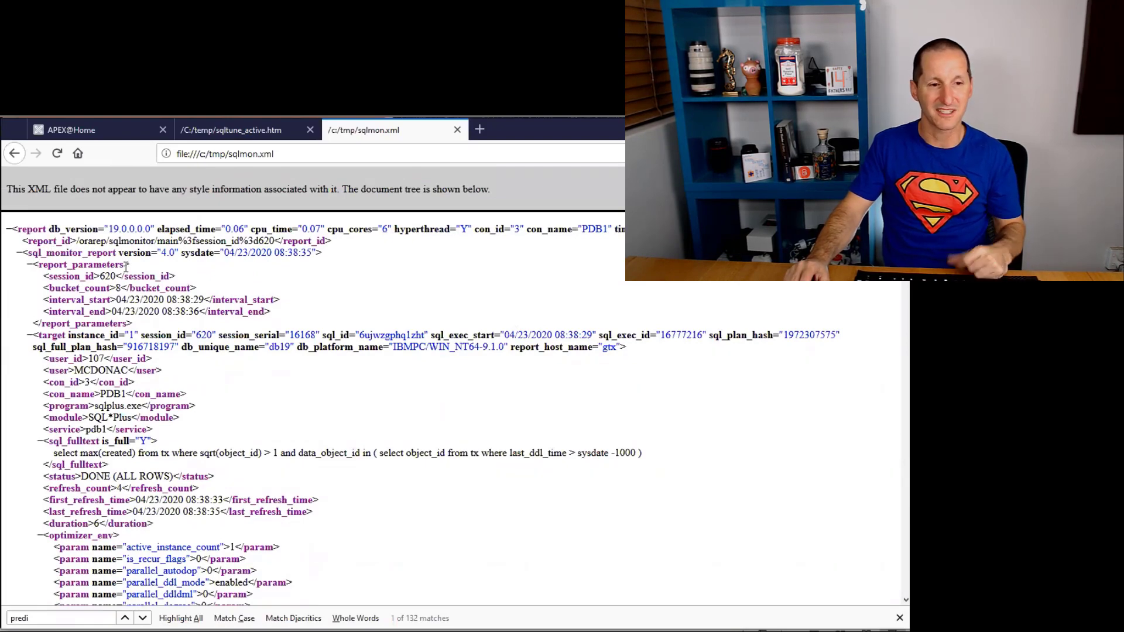
scroll("down", 3)
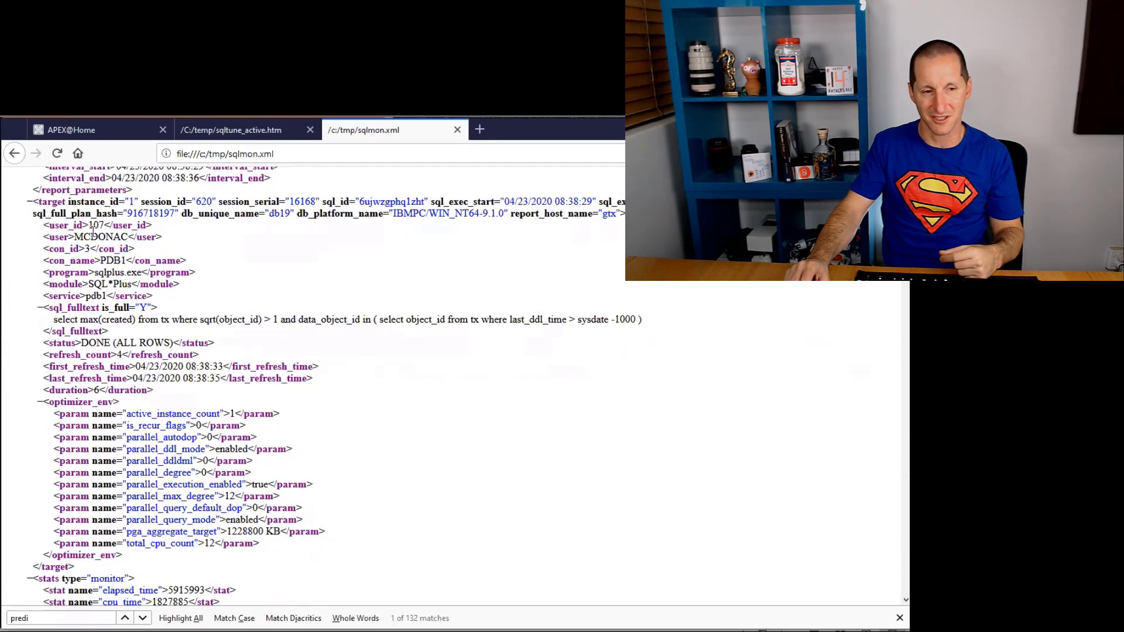
scroll("down", 3)
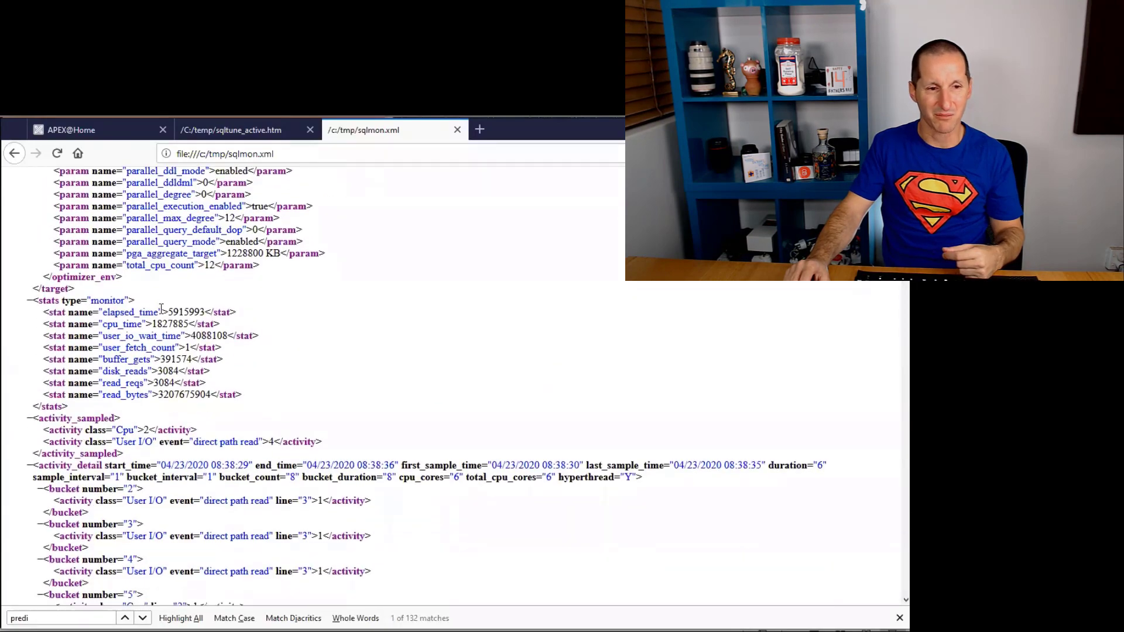
scroll("down", 3)
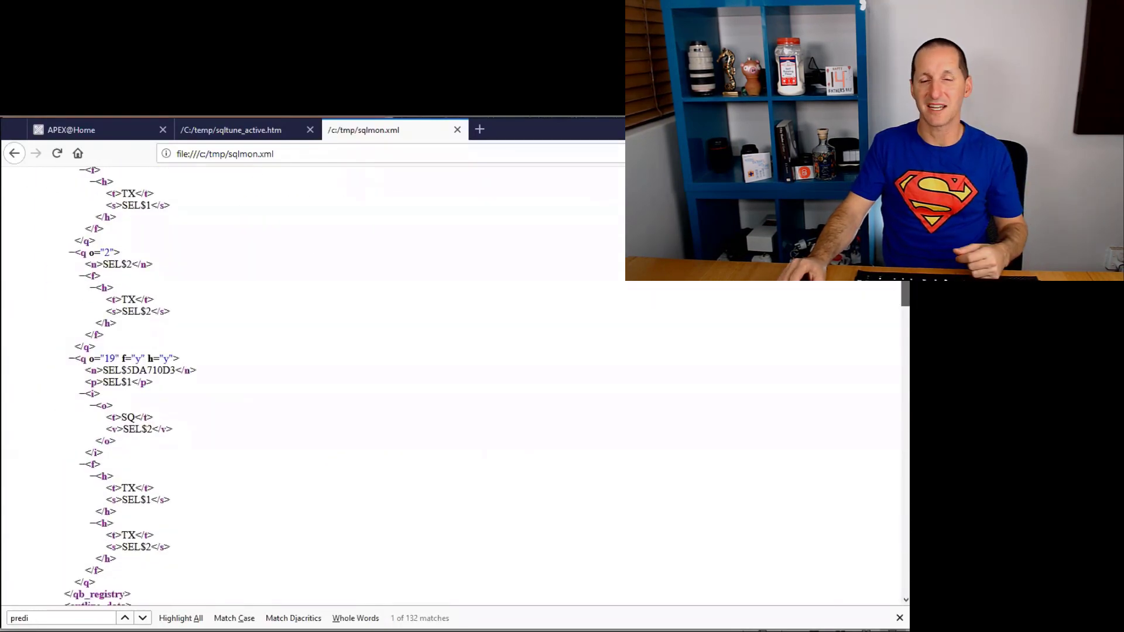
scroll("down", 3)
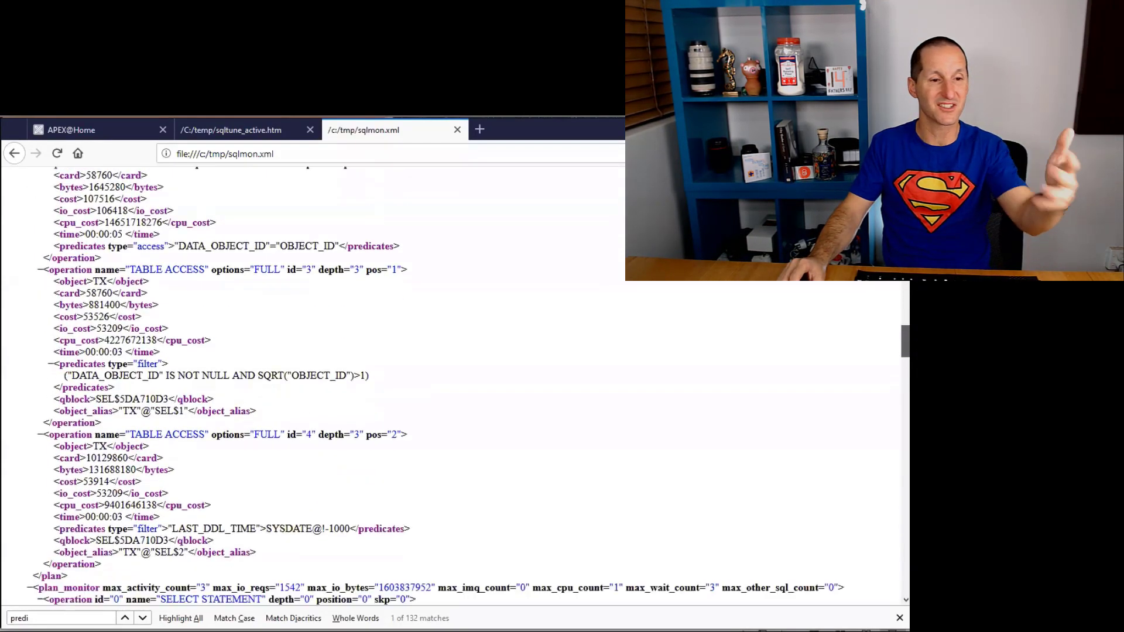
scroll("down", 3)
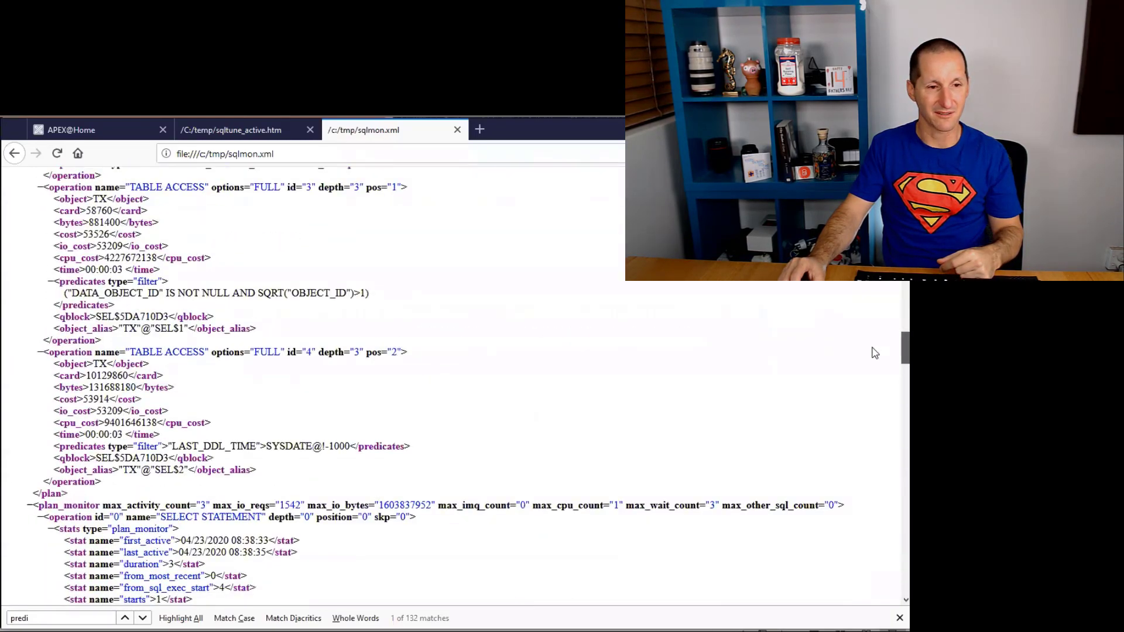
scroll("down", 3)
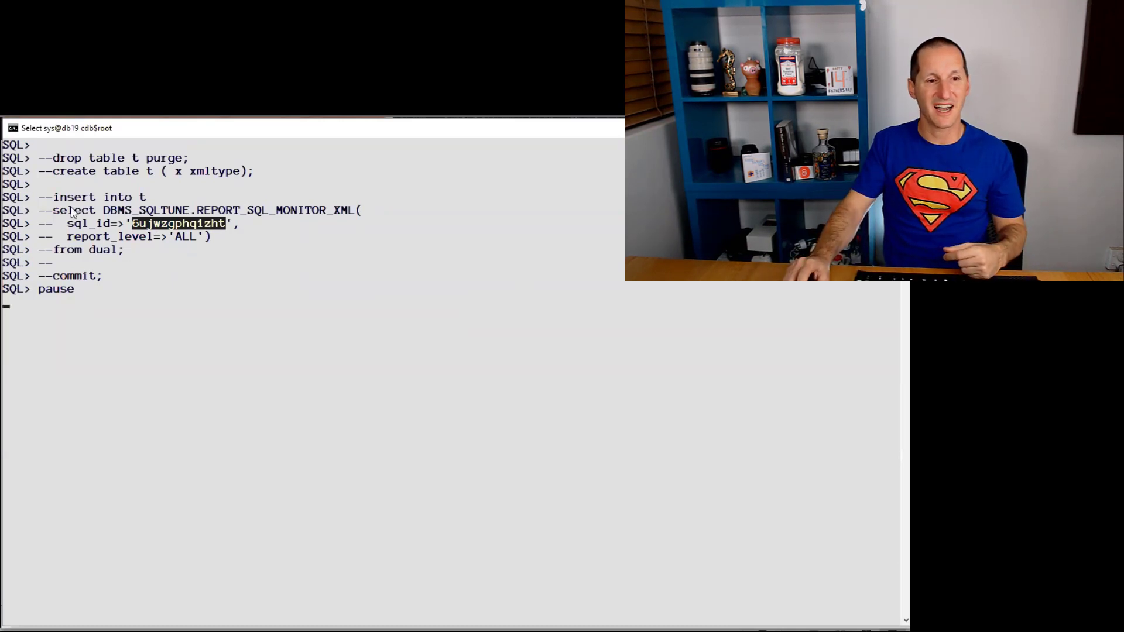
Step: Highlight the XMLTABLE query's row pattern and the operation extraction path in the listed script
left_click_drag(52, 210, 123, 249)
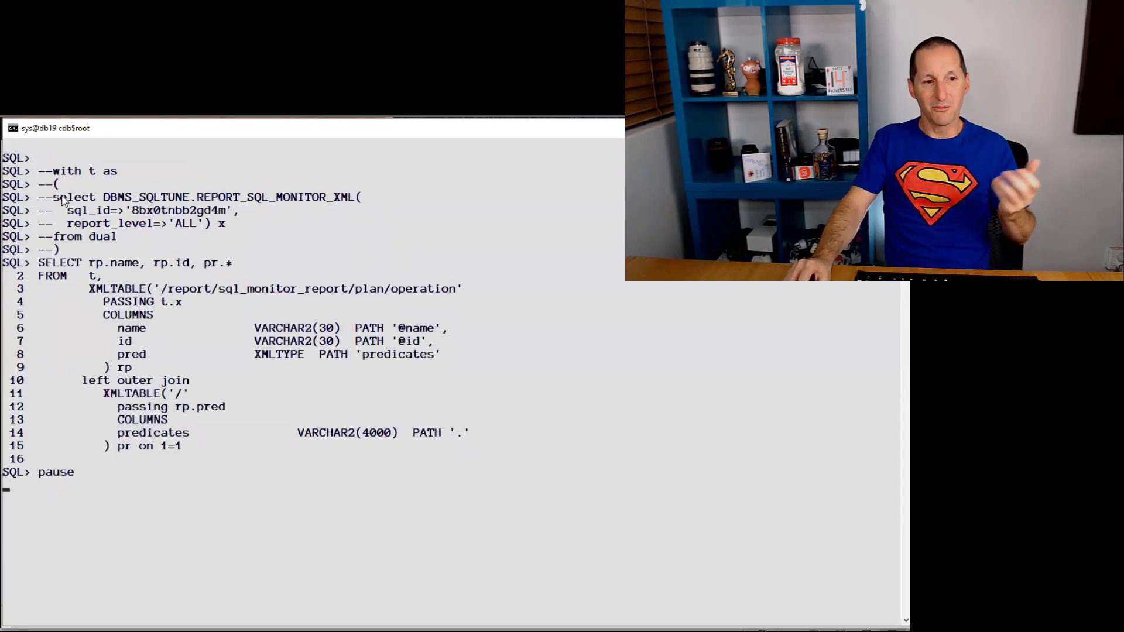
left_click_drag(56, 196, 391, 236)
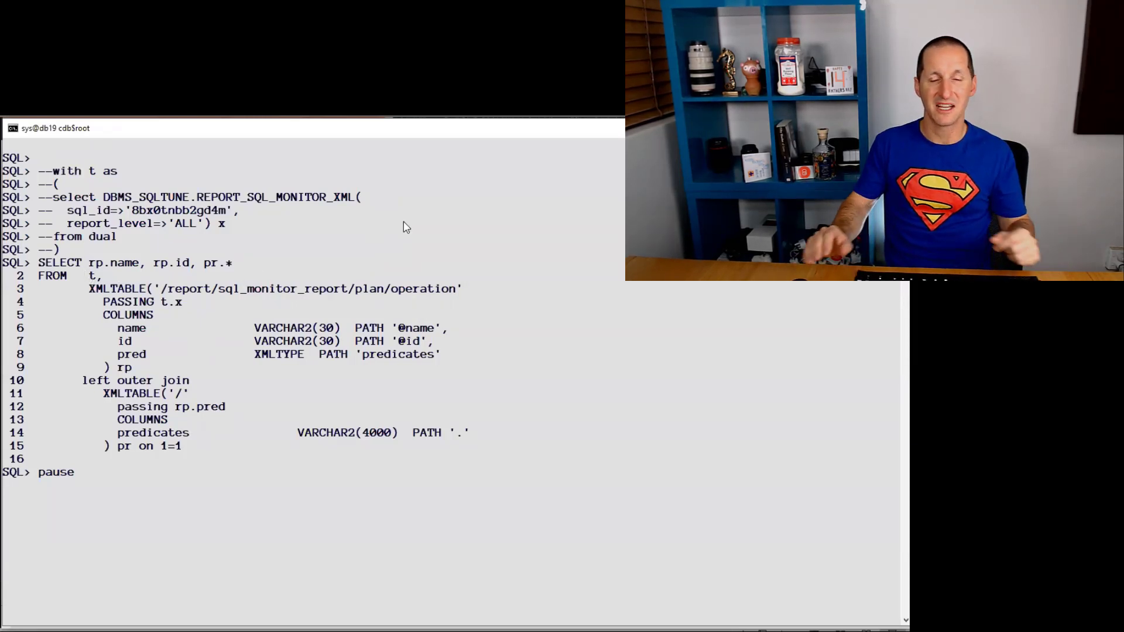
mouse_move(515, 285)
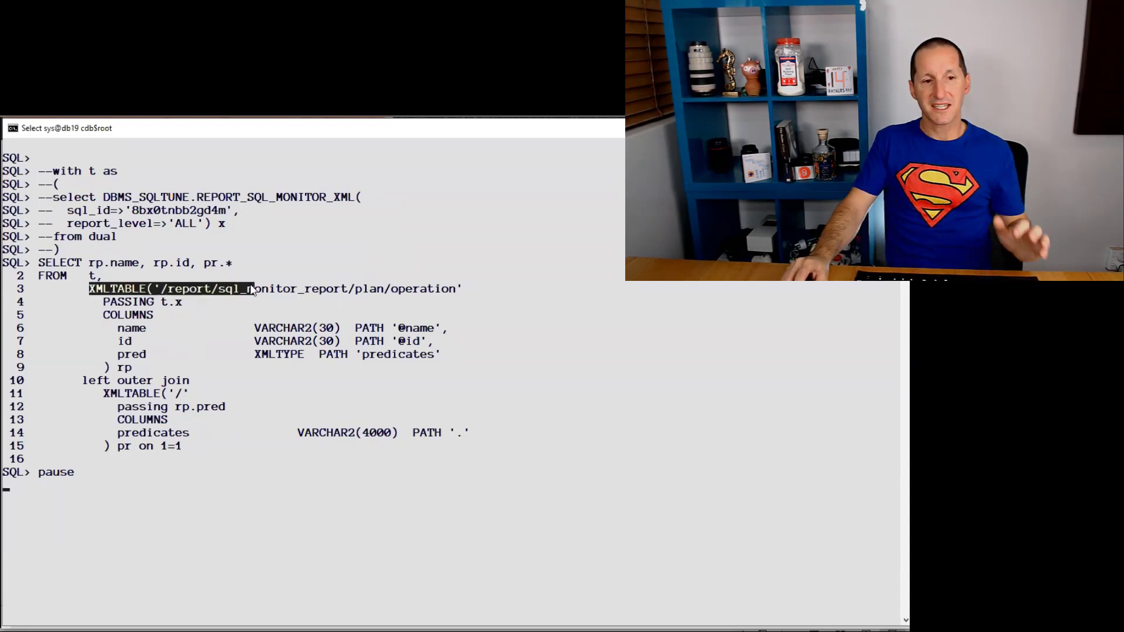
double_click(254, 288)
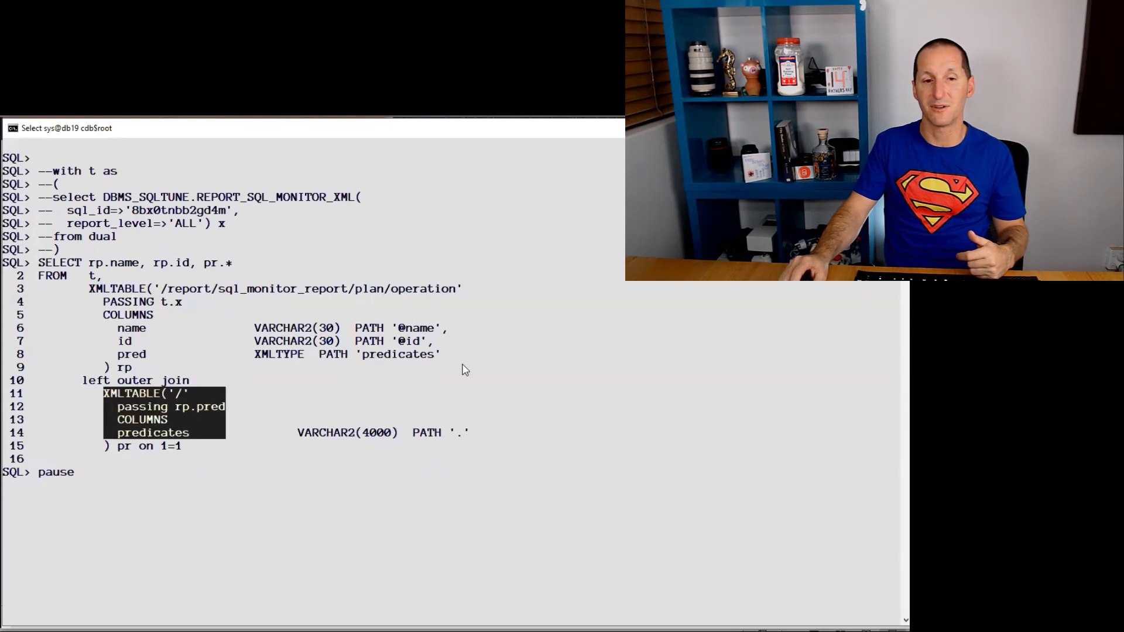
Step: Rerun the demo script in a fresh sql19 session on pdb1 after the first run fails with ORA-00942
key("Return")
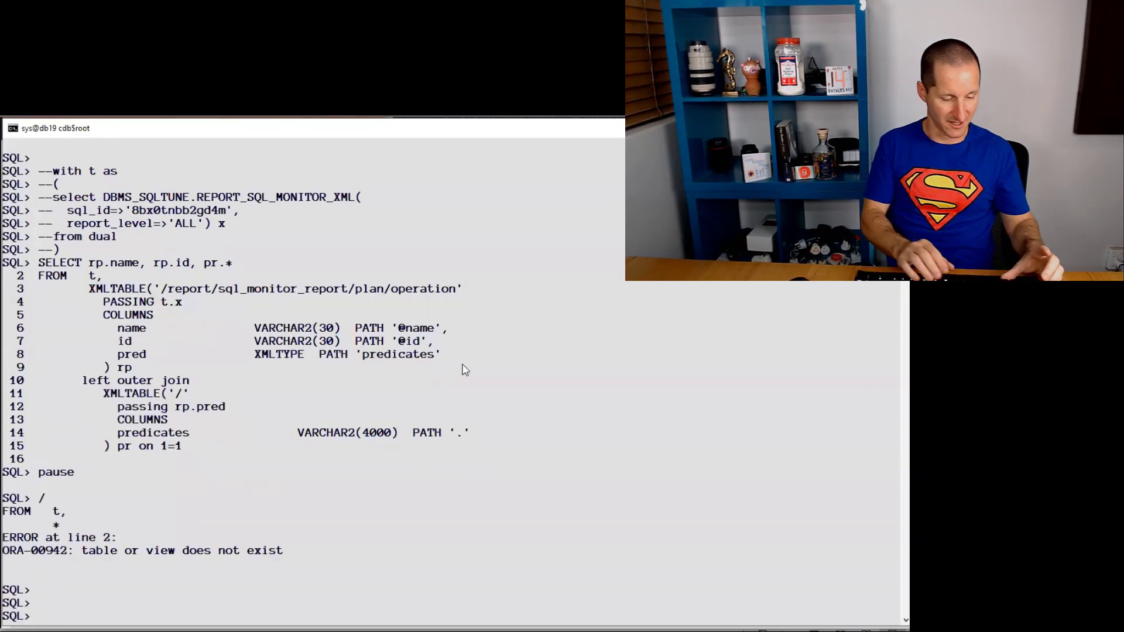
type("exit")
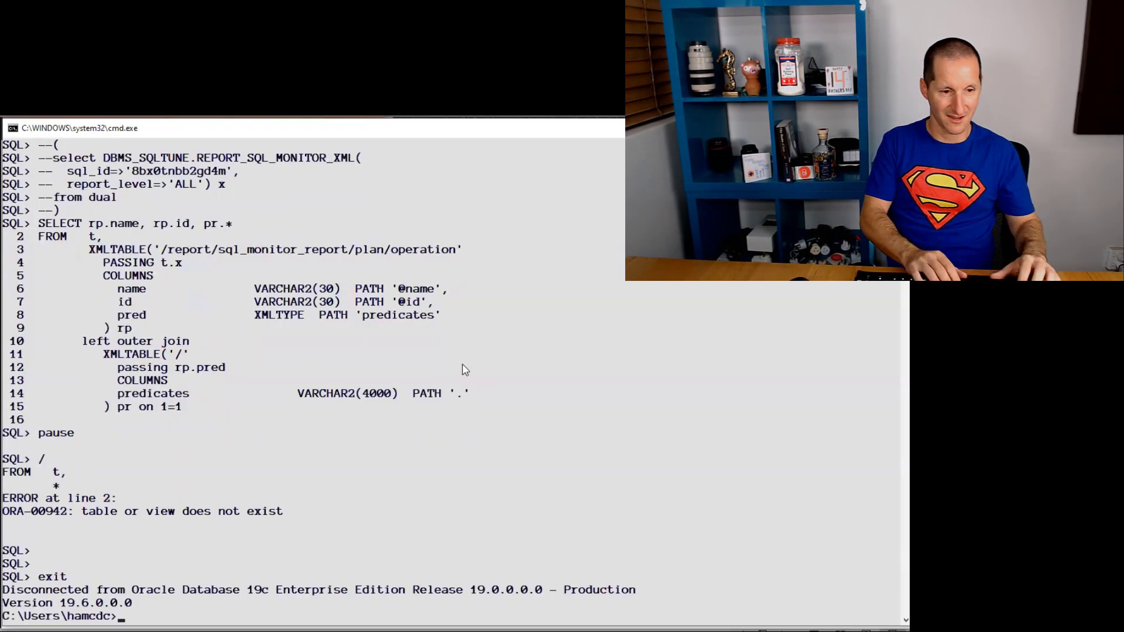
type("sql19")
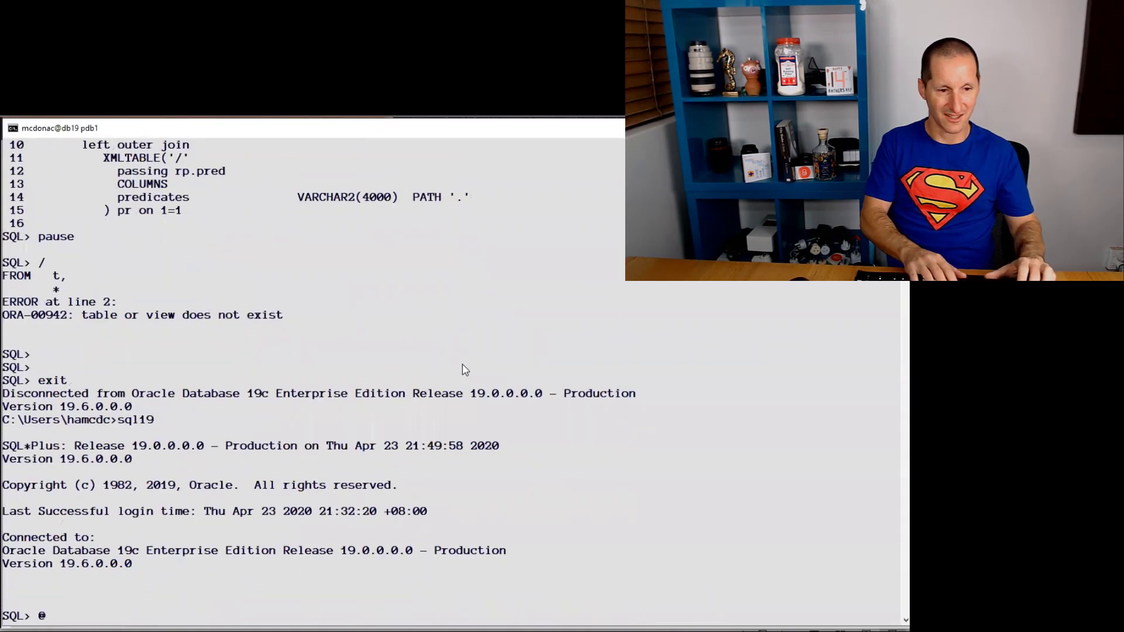
key("Enter")
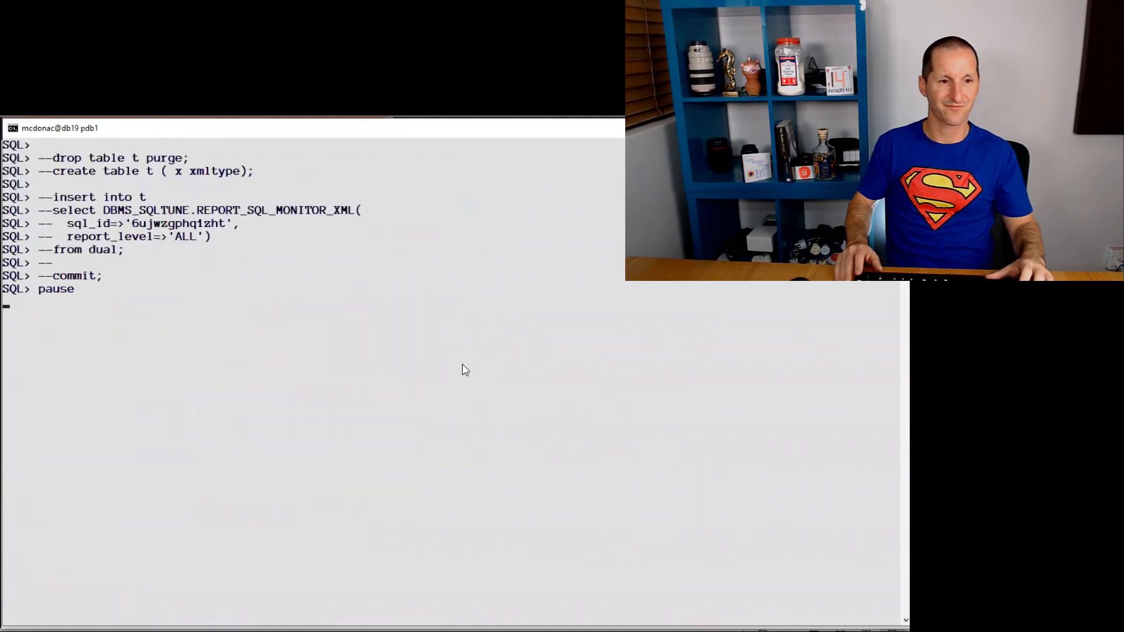
key("Return")
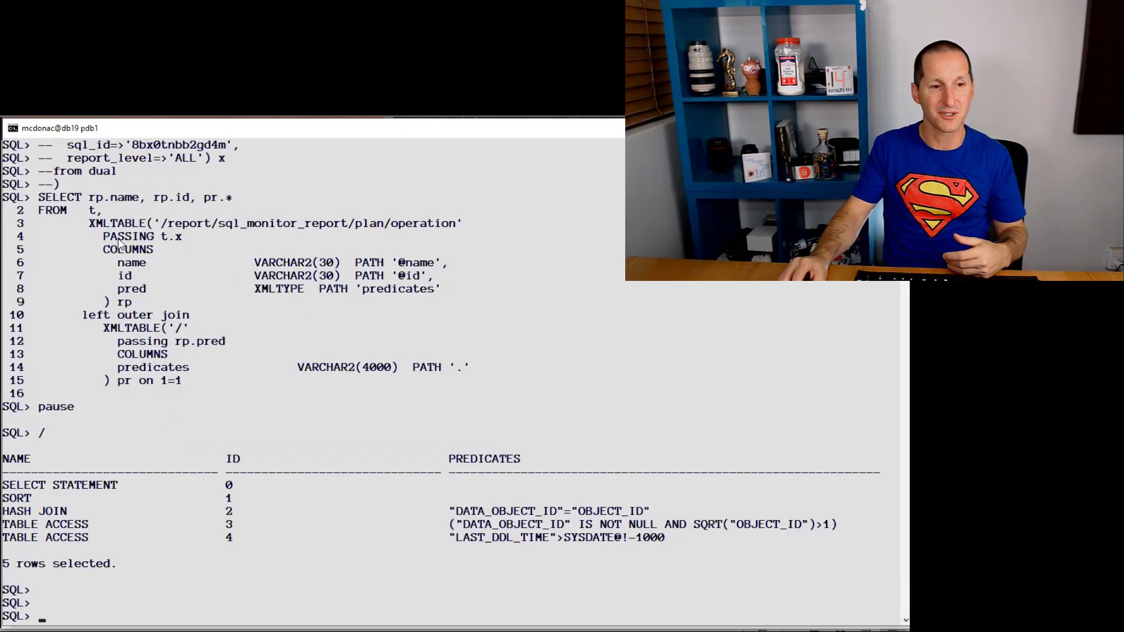
Step: Highlight the five returned plan operations and their extracted predicate values
left_click_drag(89, 223, 504, 380)
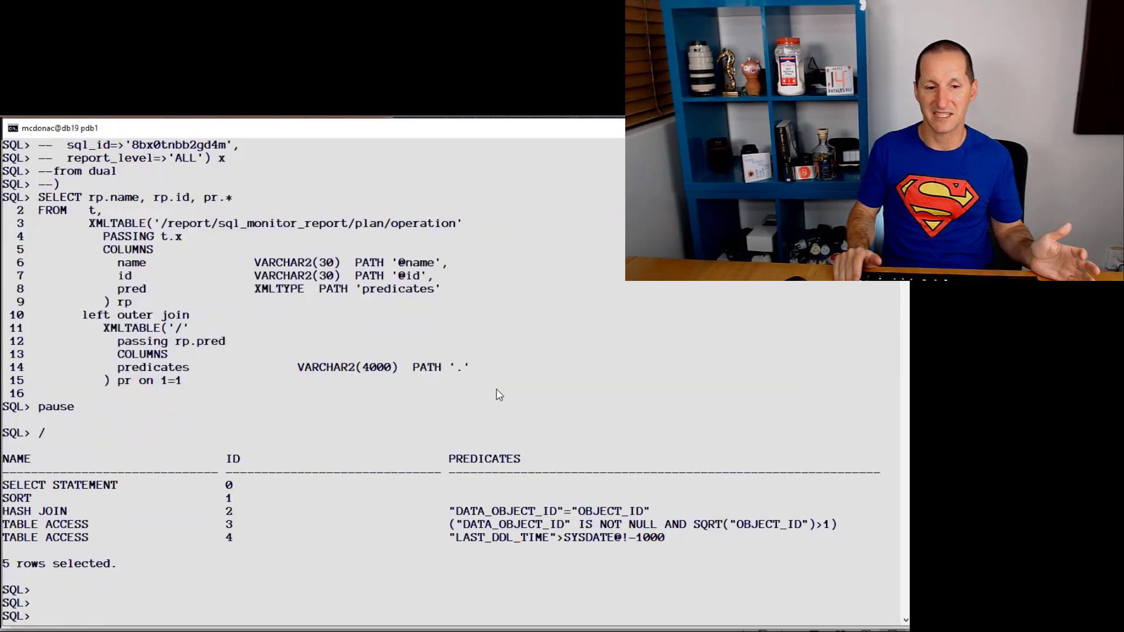
left_click_drag(450, 511, 745, 543)
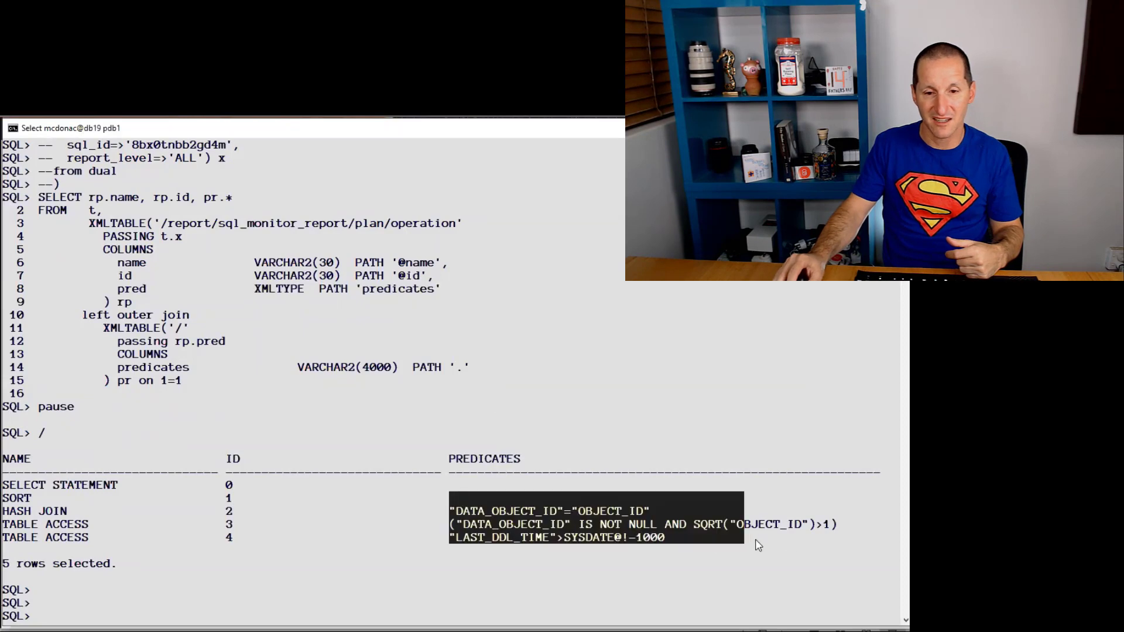